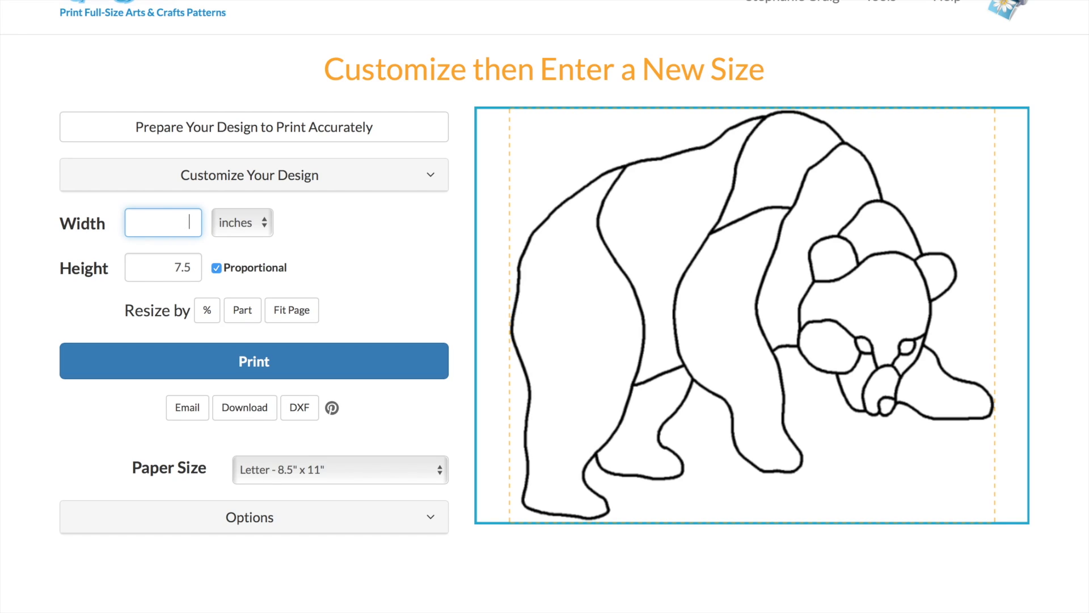
# - Resize the bear pattern to 15 inches wide (12.81 tall) and preview it across pages
pyautogui.write('15')
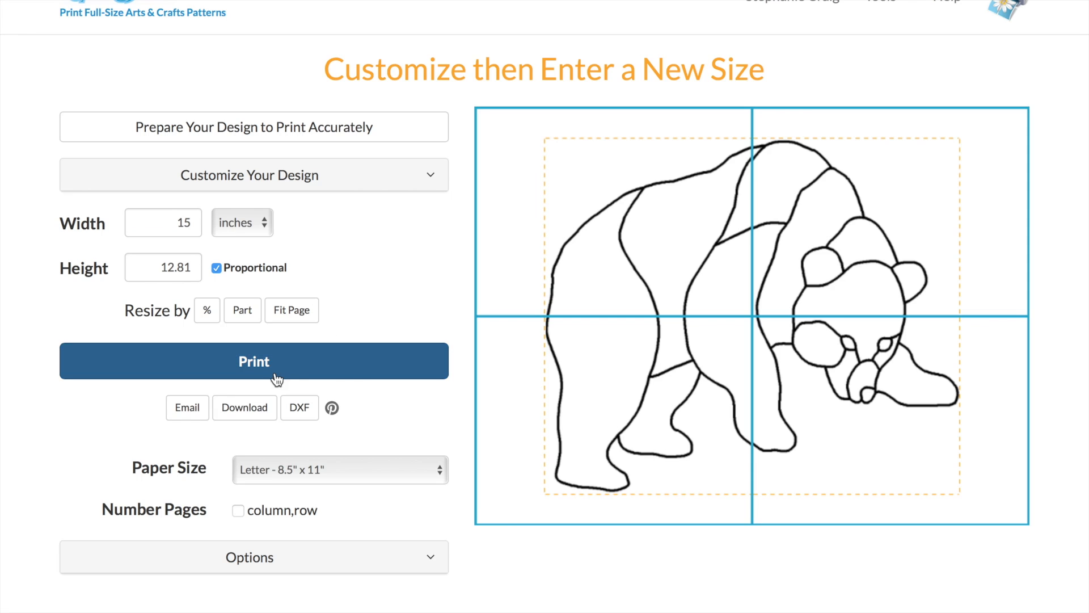
pyautogui.click(253, 361)
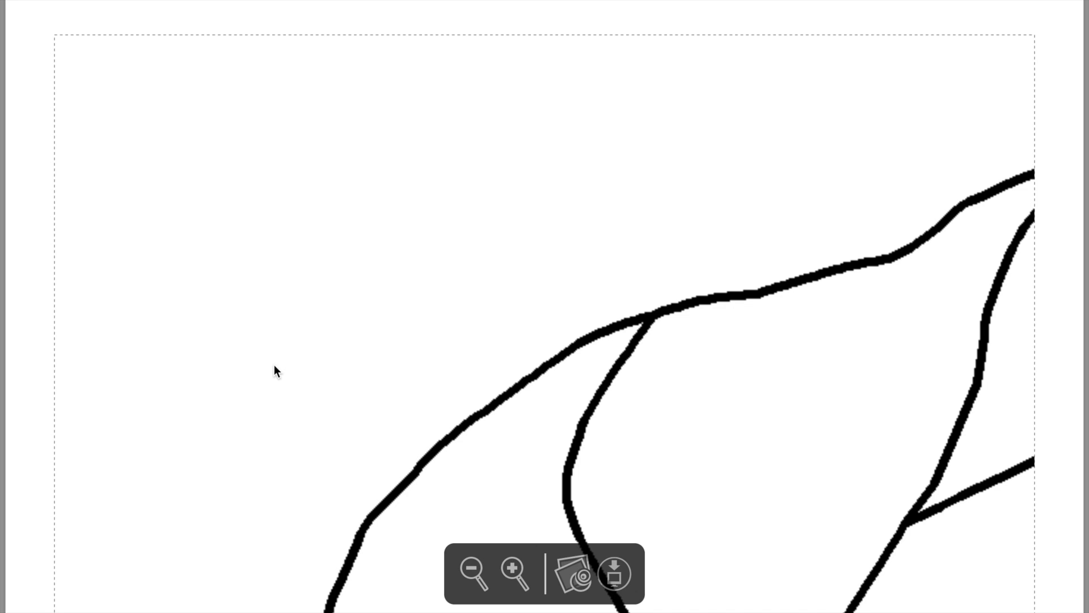
# - Send the traced eagle stencil on to Customize and Print Full Size
pyautogui.scroll(-3)
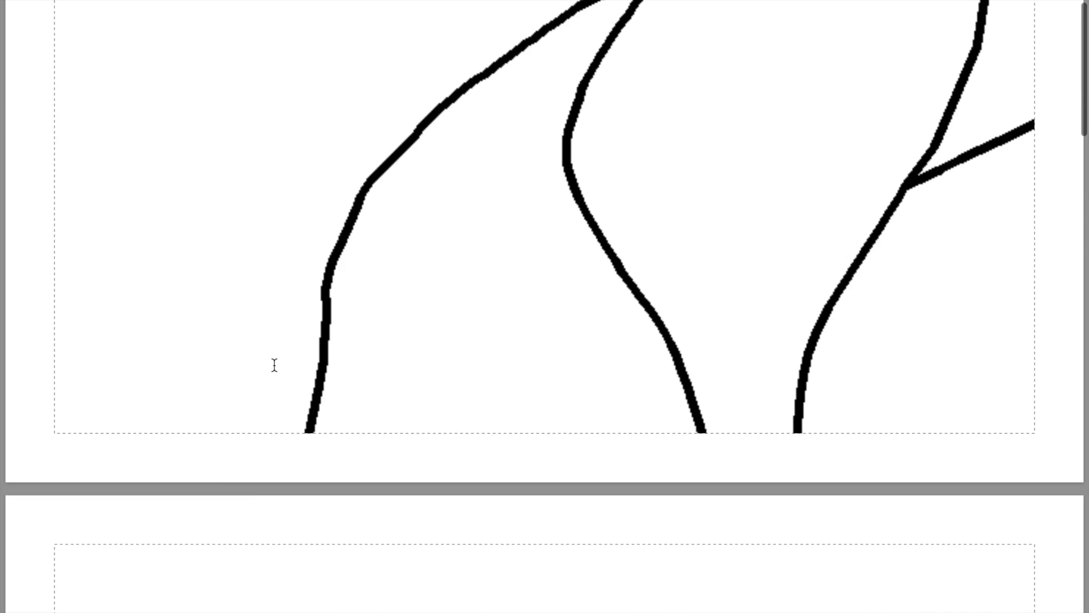
pyautogui.scroll(-3)
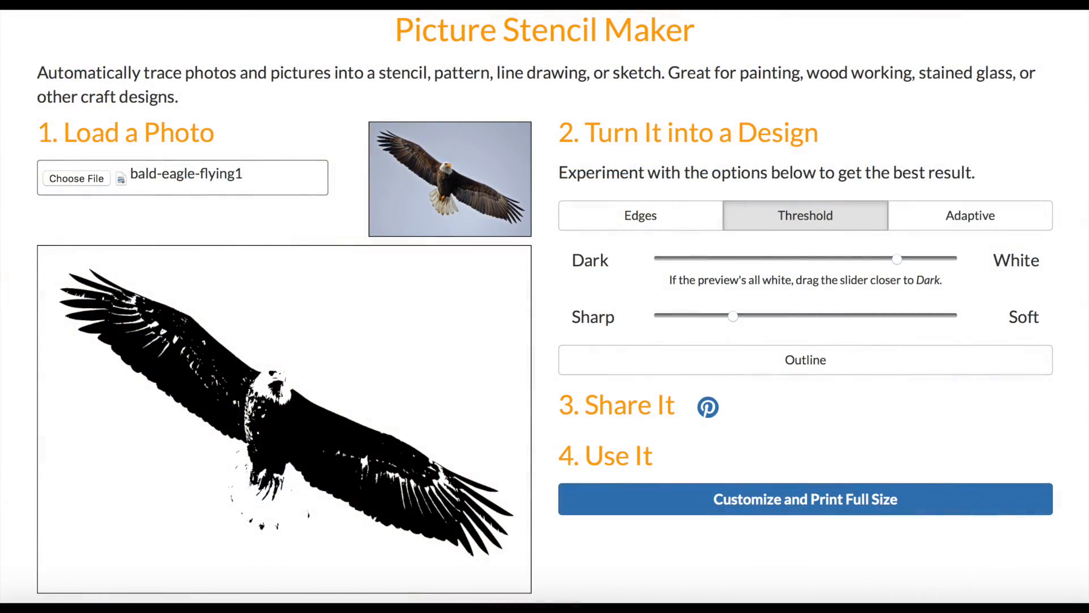
pyautogui.click(805, 500)
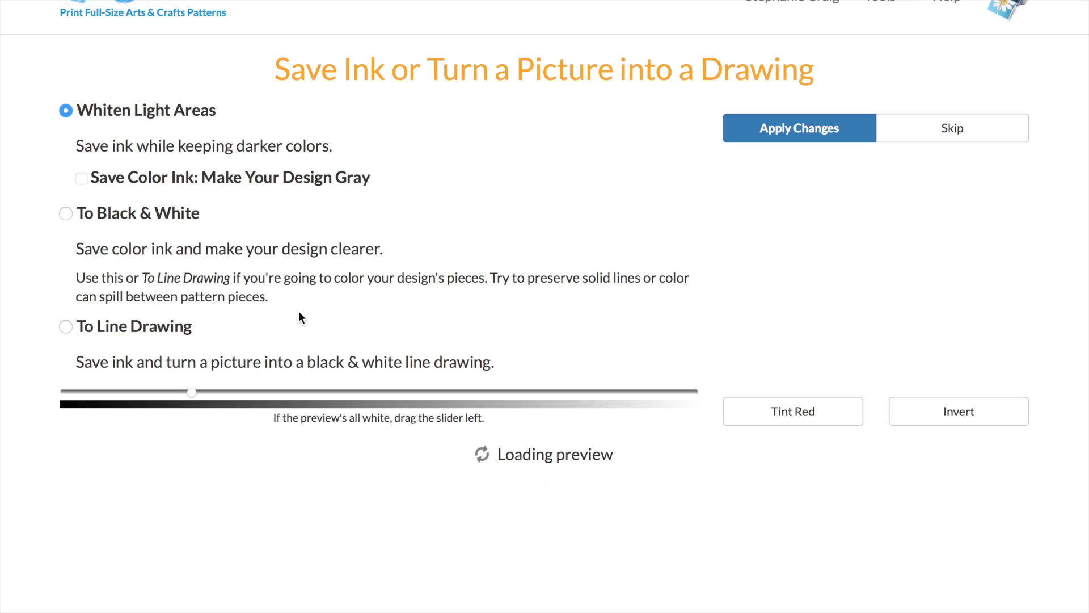
# - Convert the eagle to a line drawing, tint it red and apply the changes
pyautogui.click(66, 327)
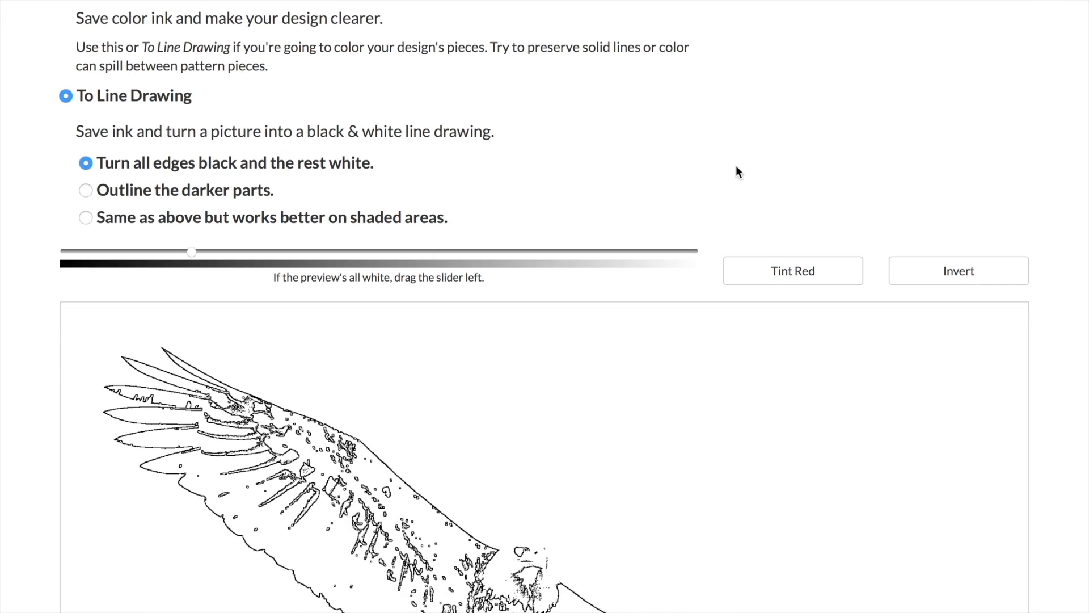
pyautogui.click(794, 270)
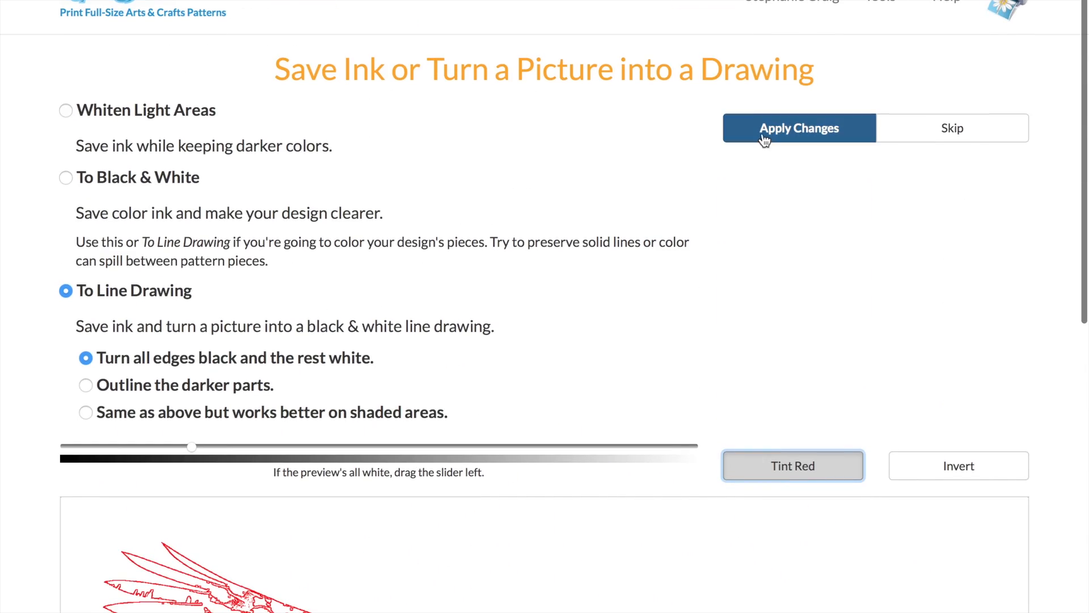
pyautogui.click(799, 128)
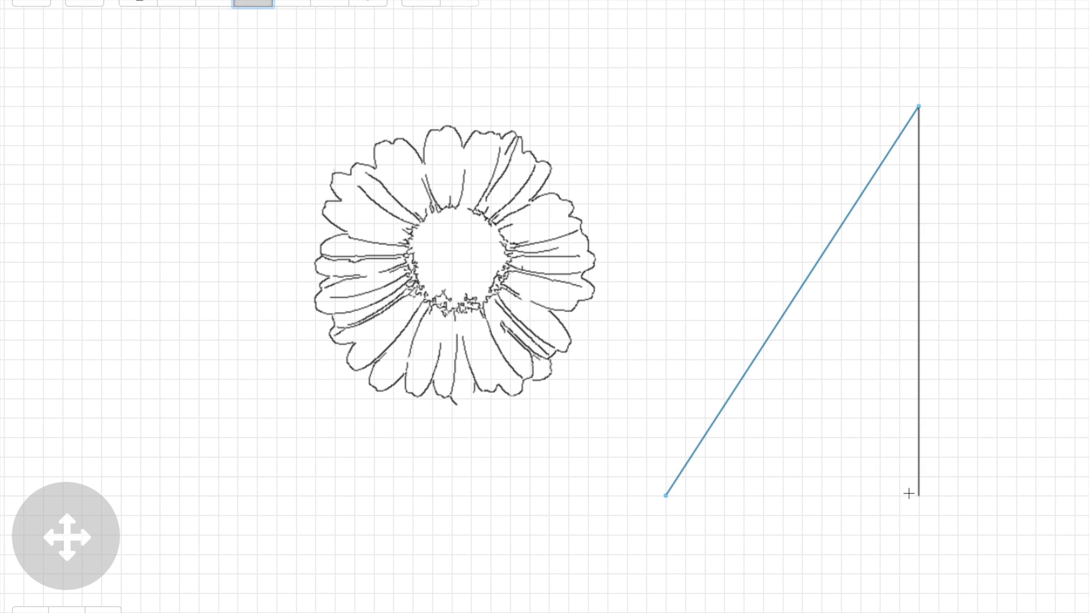
# - Place the next line point on the grid beside the daisy outline
pyautogui.click(899, 507)
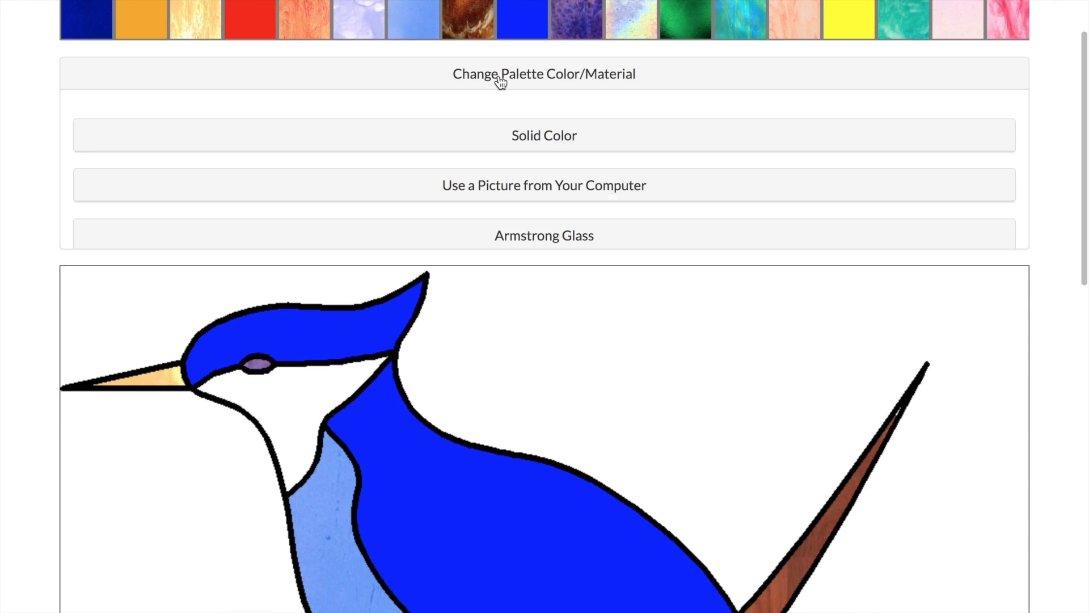
# - Show the Armstrong Glass swatch catalogue and browse down through its colours
pyautogui.click(544, 235)
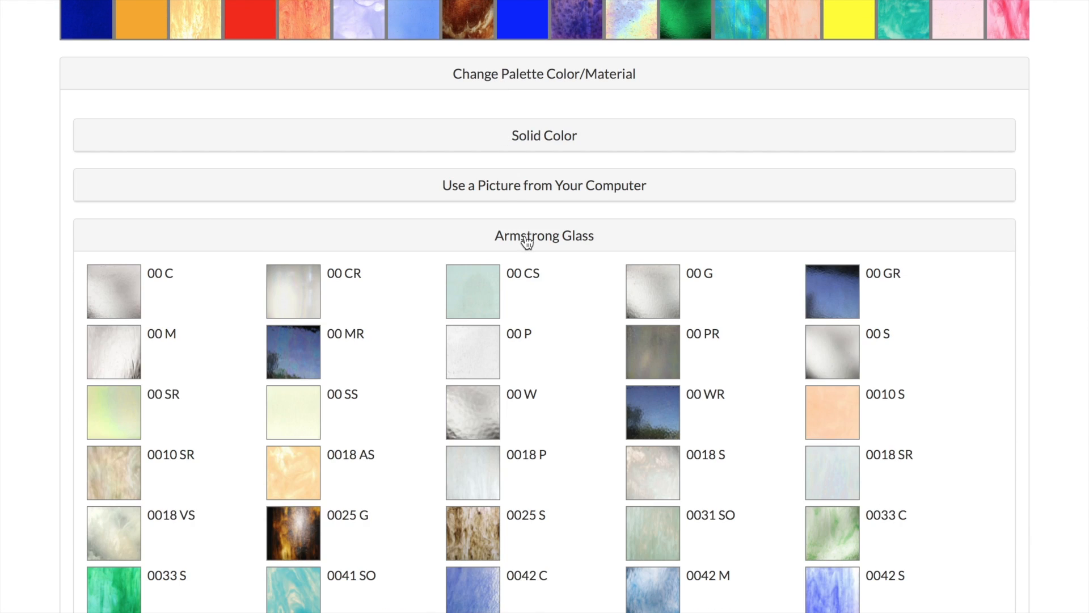
pyautogui.scroll(-3)
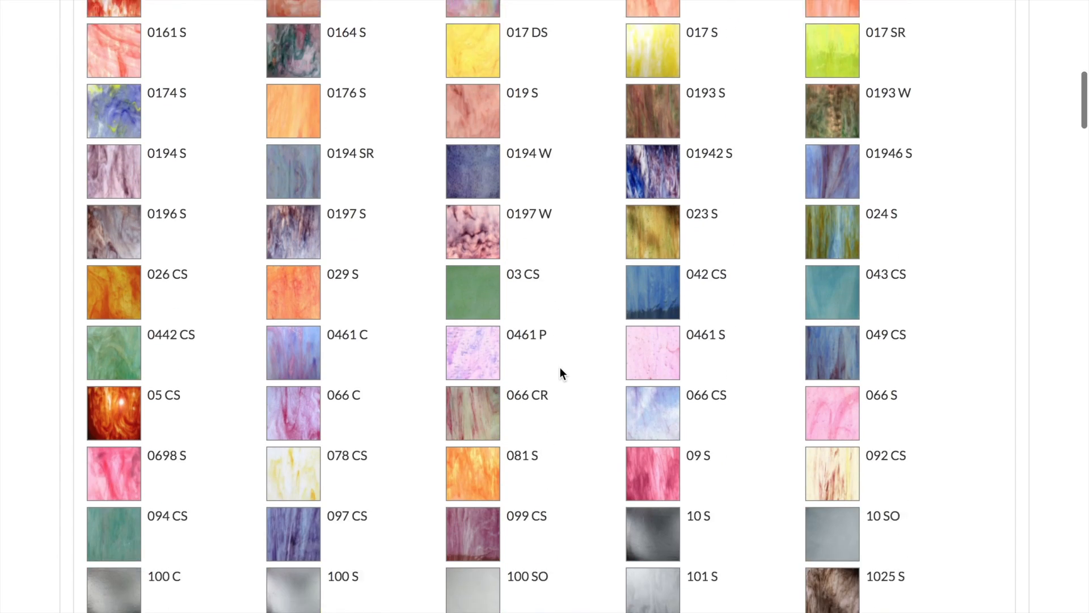
pyautogui.scroll(-3)
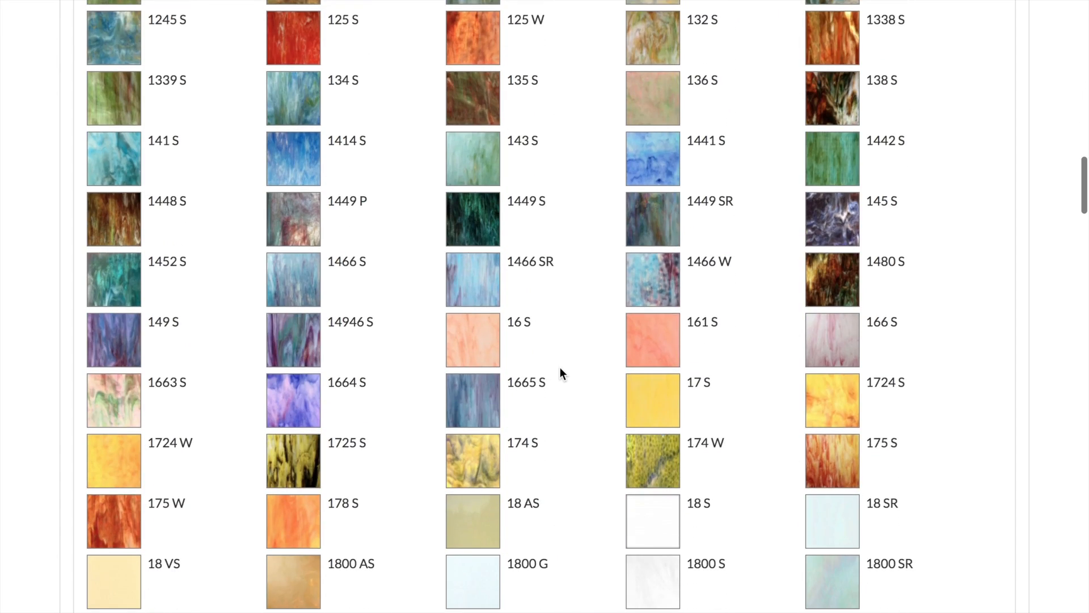
pyautogui.scroll(-3)
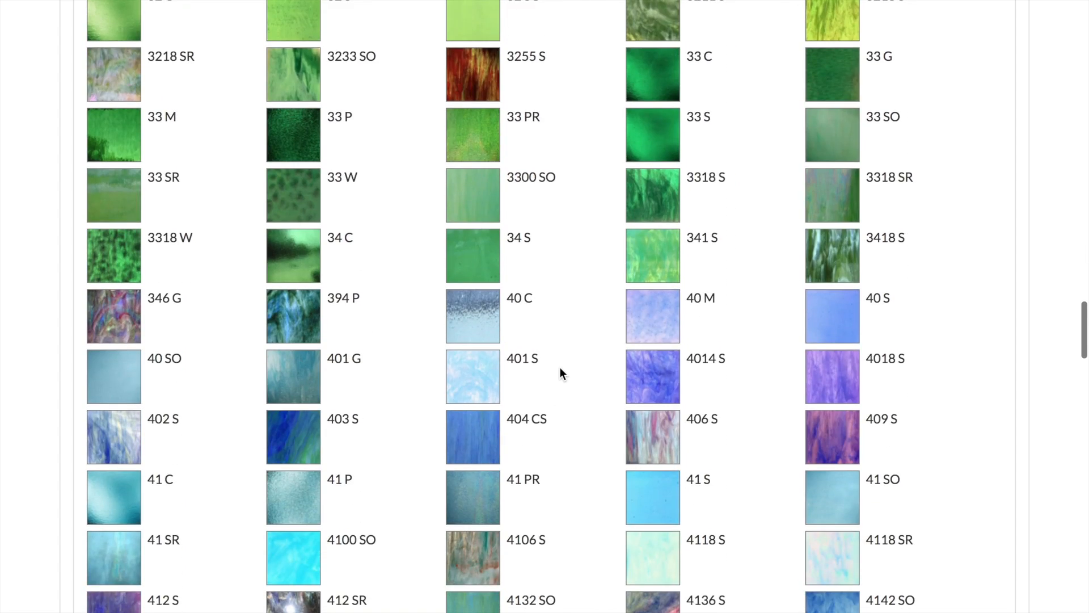
pyautogui.scroll(-3)
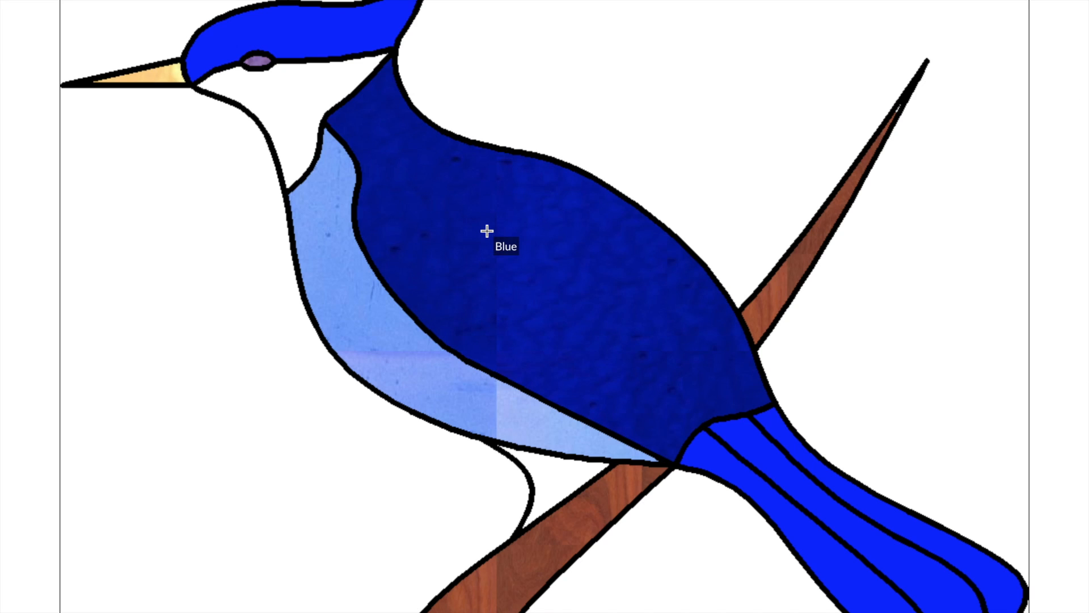
pyautogui.scroll(-3)
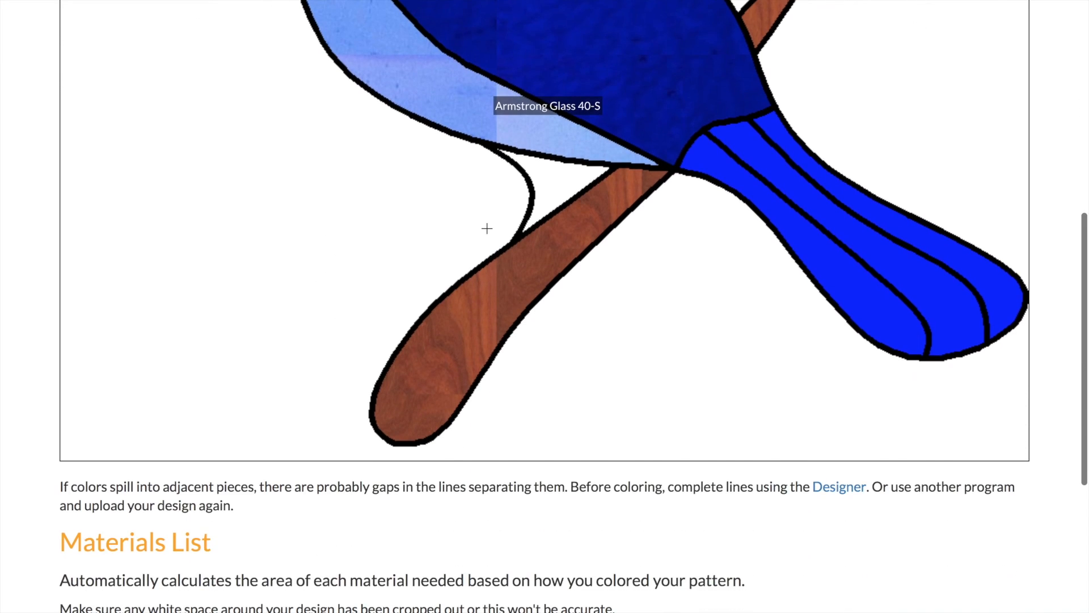
pyautogui.scroll(-3)
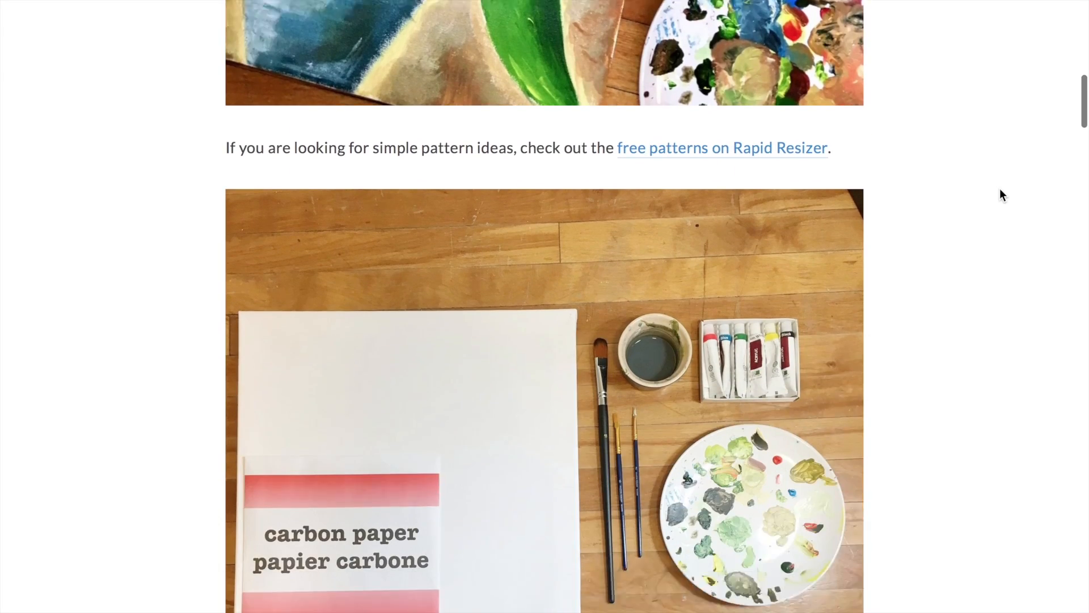
# - Scroll through the tulip painting blog post to its final steps
pyautogui.scroll(-3)
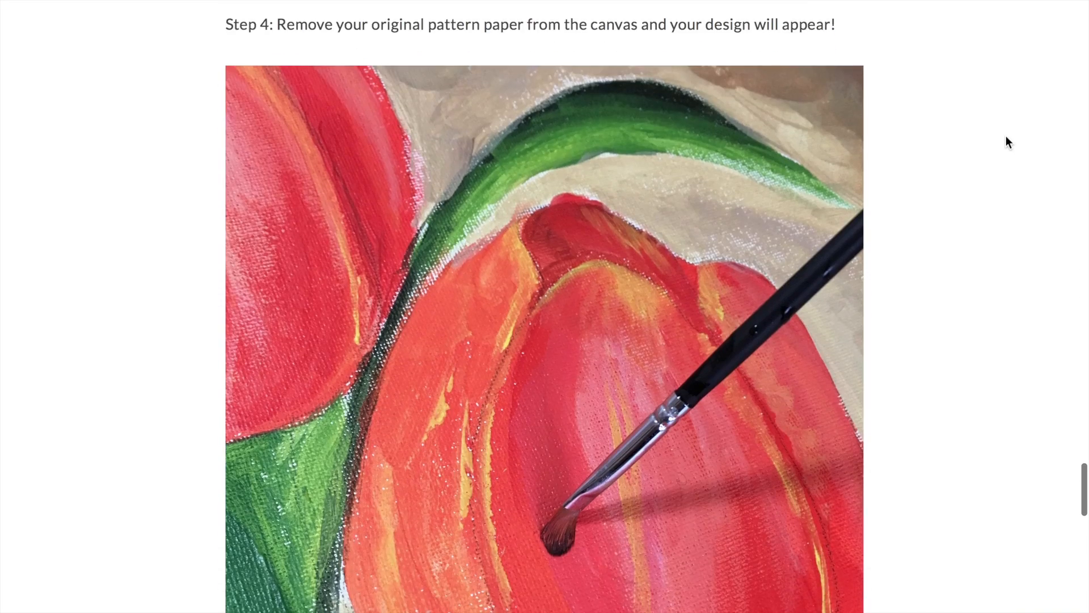
pyautogui.scroll(-3)
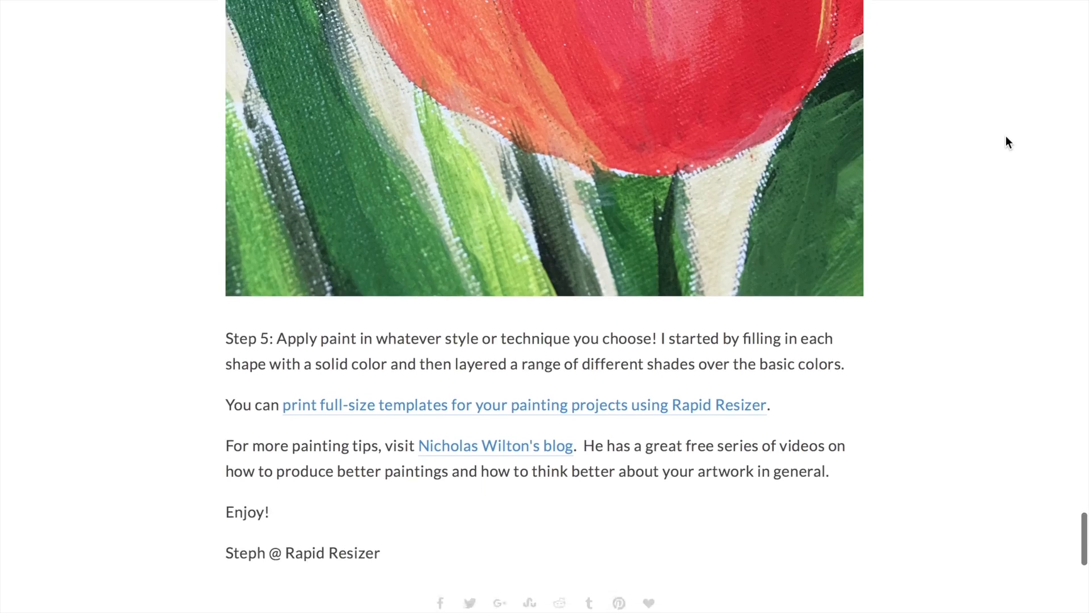